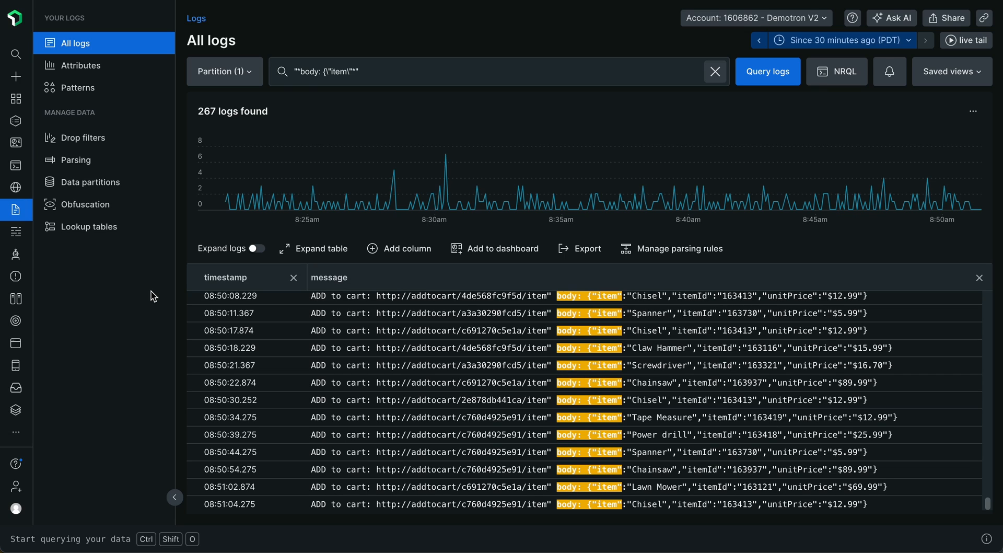
pyautogui.moveTo(154, 296)
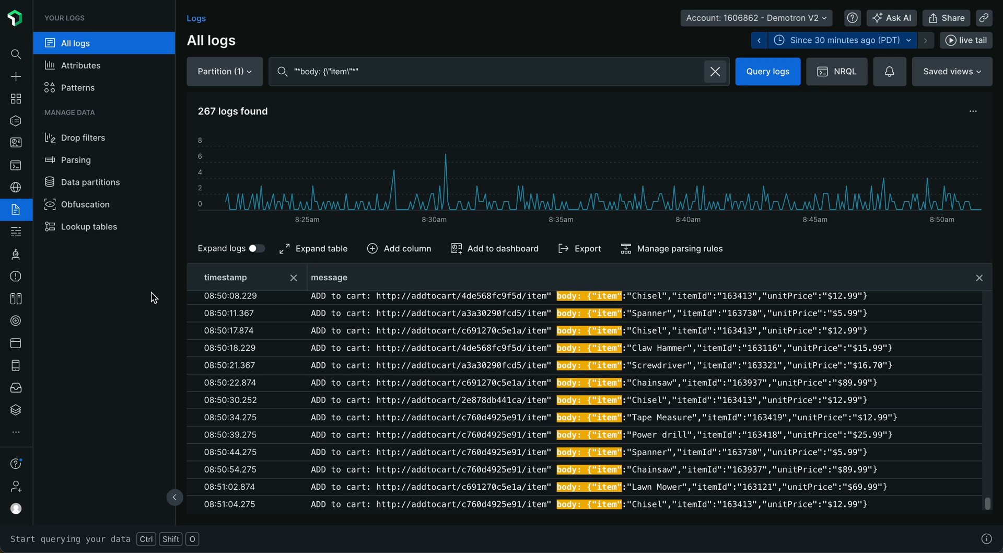
pyautogui.moveTo(149, 301)
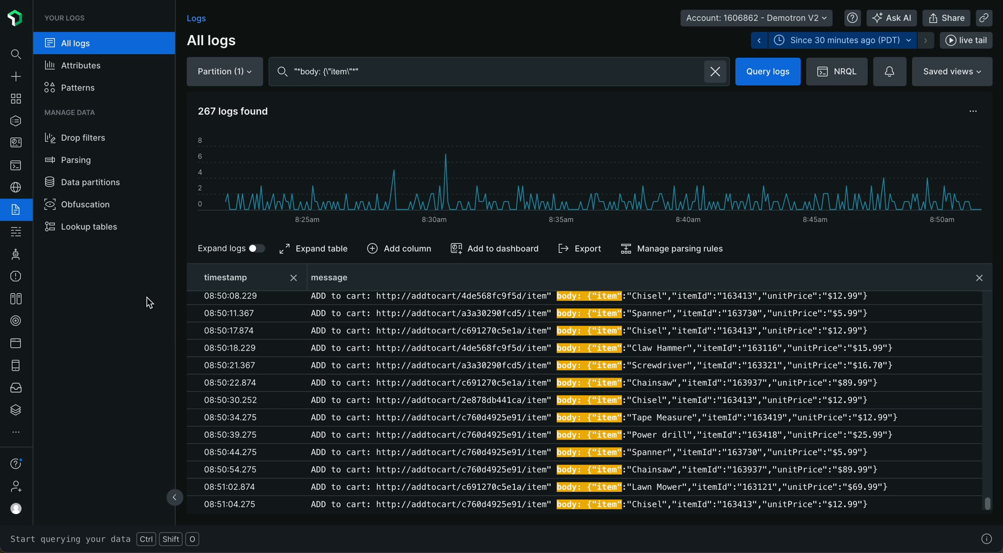
pyautogui.moveTo(516, 423)
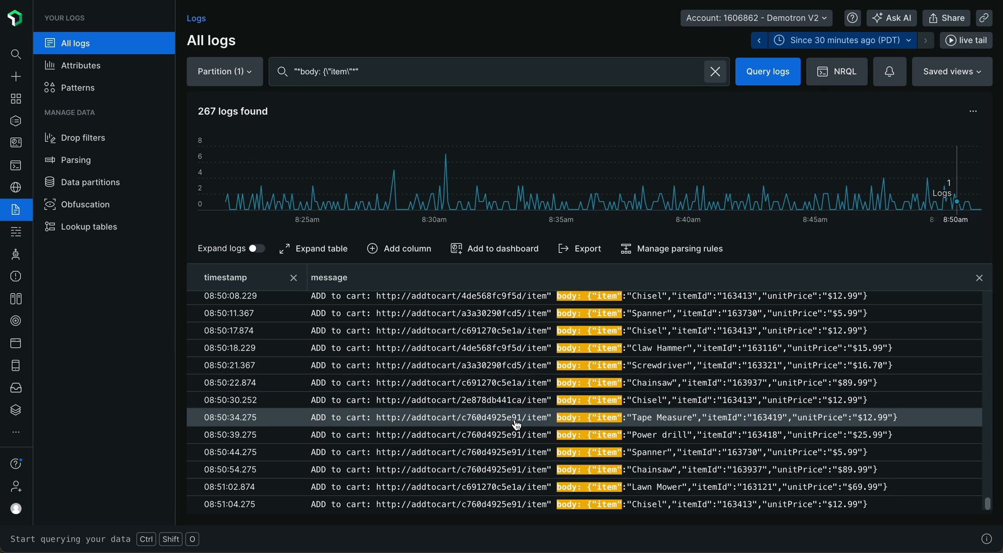
pyautogui.moveTo(606, 425)
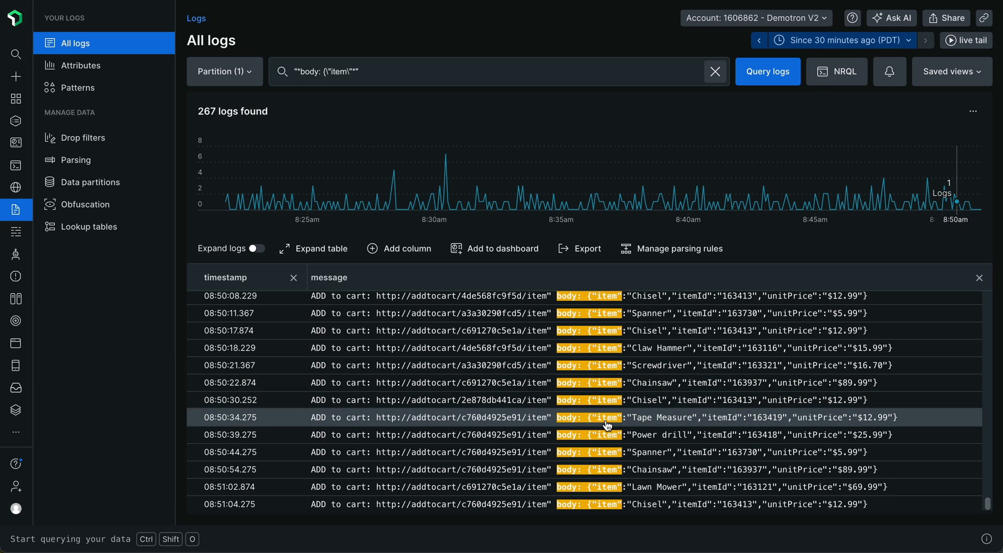
pyautogui.moveTo(761, 421)
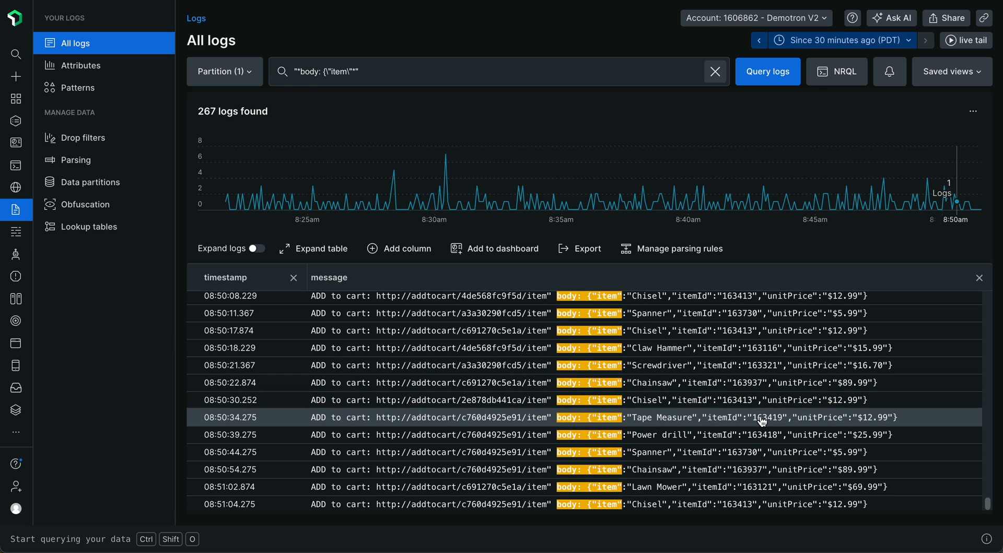
pyautogui.moveTo(875, 421)
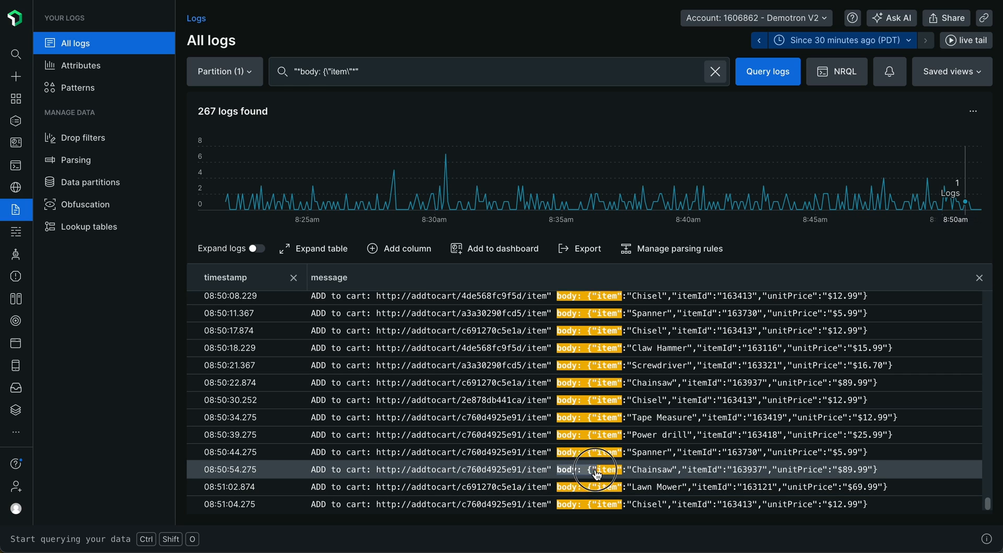
# Step: Start a query-time parsing rule from the Chainsaw add-to-cart log line's body text
pyautogui.moveTo(595, 469); pyautogui.dragTo(809, 469)
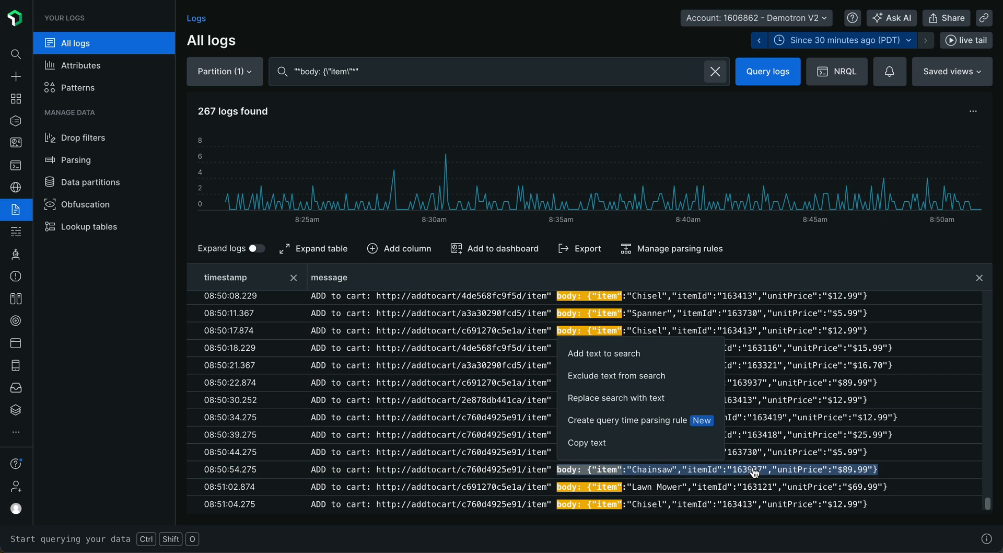
pyautogui.click(628, 420)
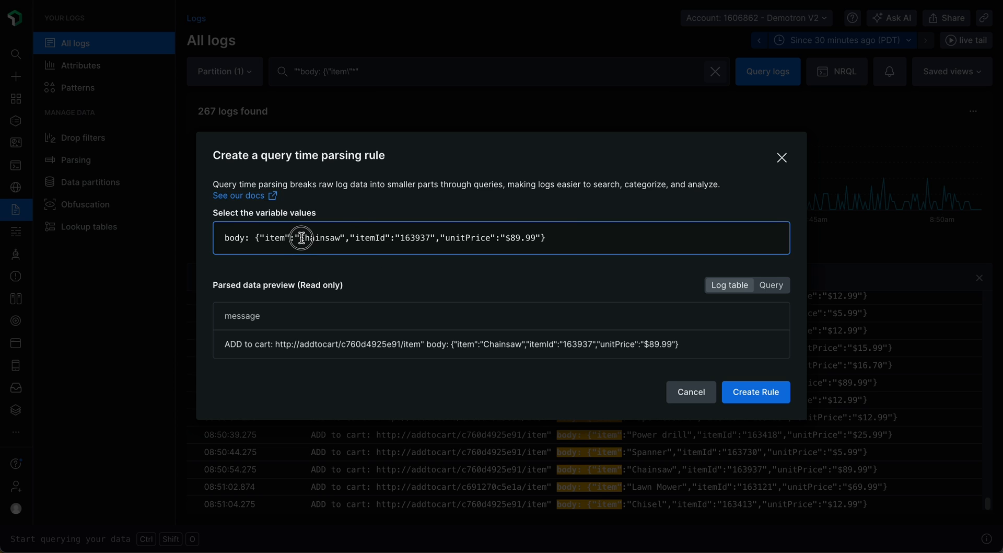
# Step: Parse the Chainsaw value as a field named item and save it
pyautogui.doubleClick(318, 237)
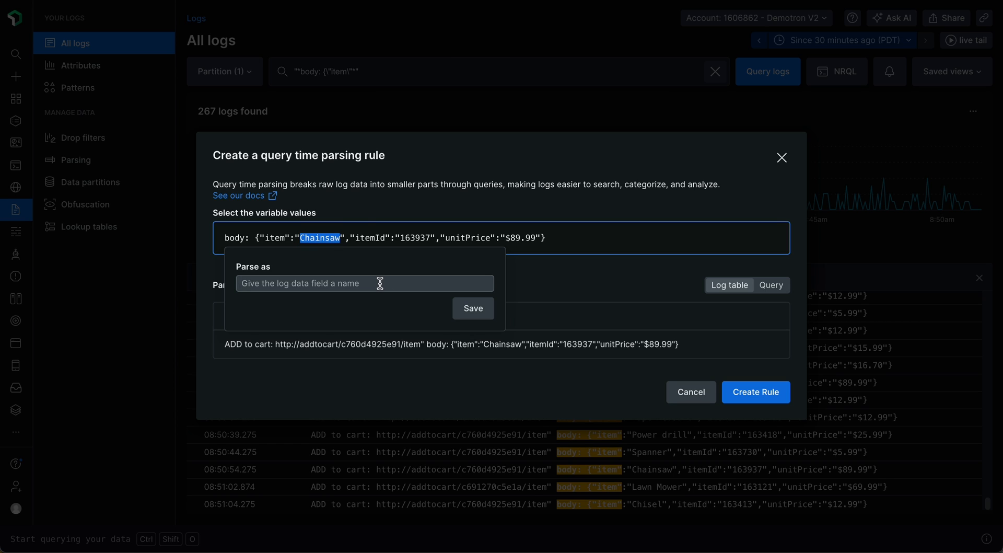
pyautogui.write('item')
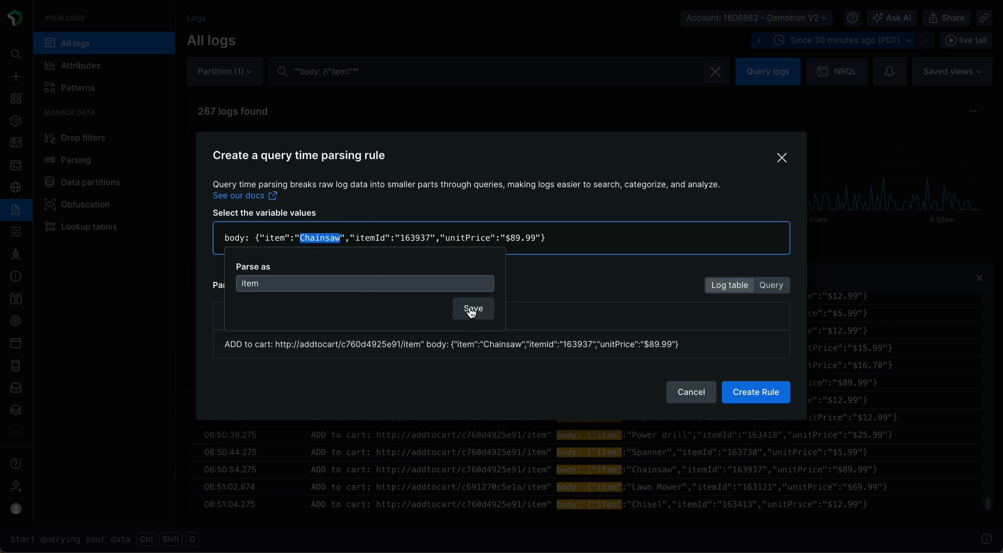
pyautogui.click(472, 308)
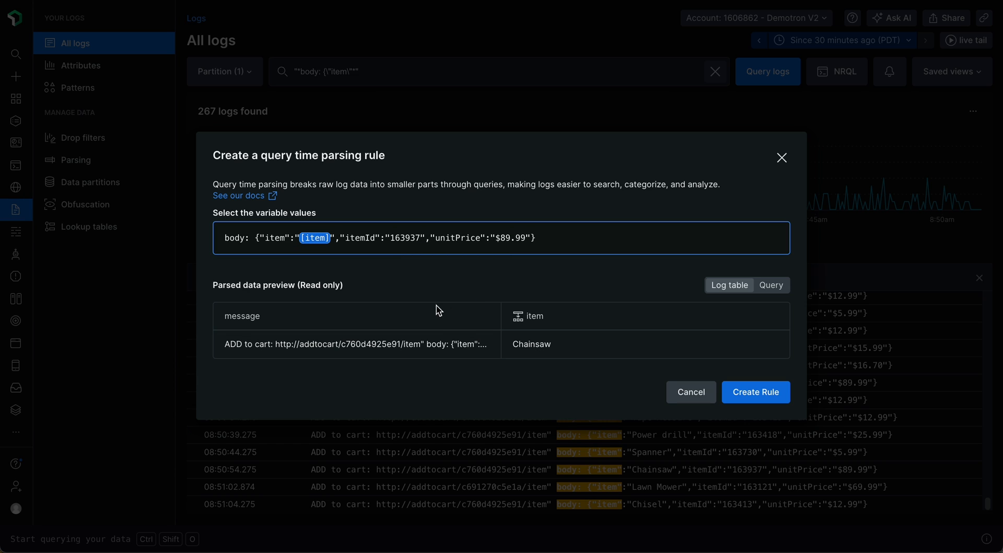
pyautogui.moveTo(319, 265)
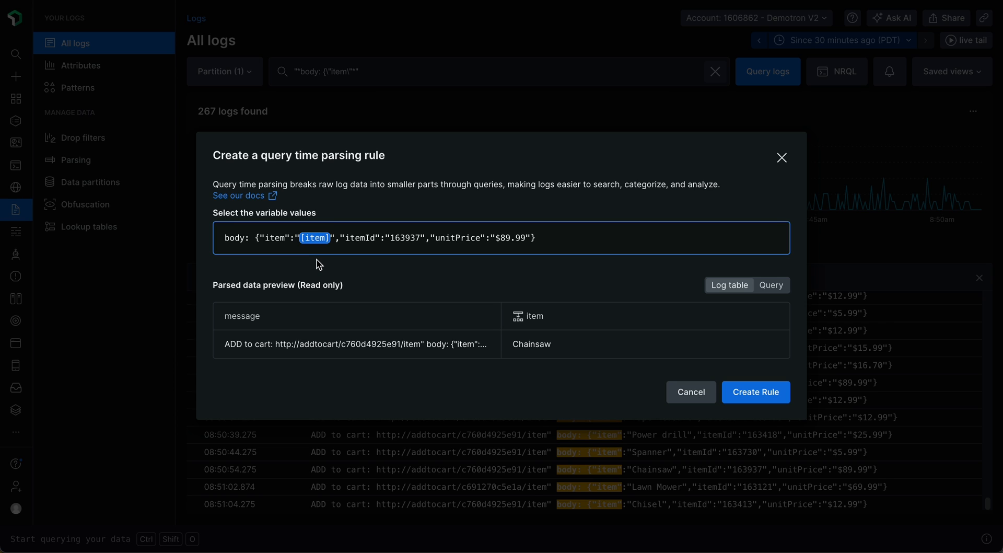
pyautogui.moveTo(323, 268)
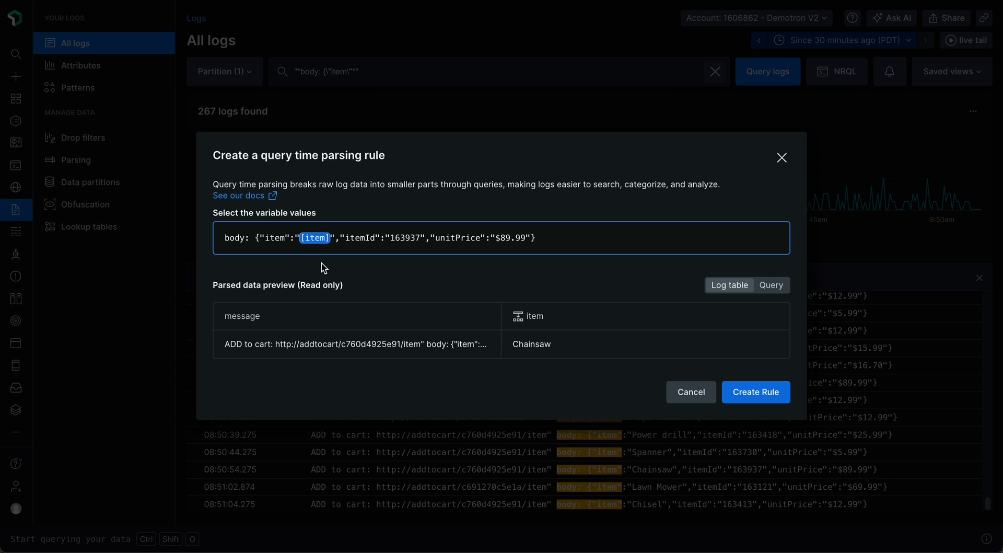
pyautogui.moveTo(392, 237)
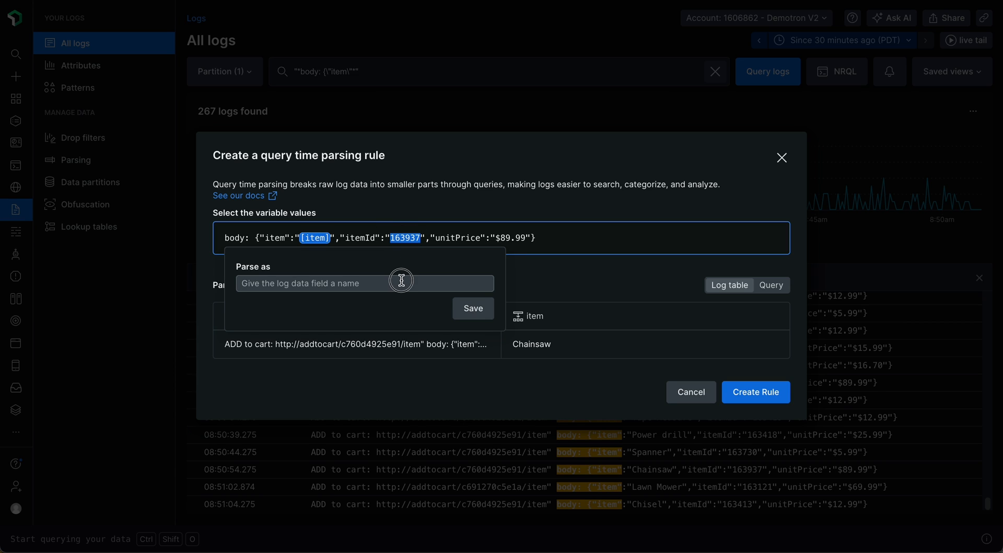
# Step: Parse 163937 as itemId and 89.99 as price, saving both fields
pyautogui.write('itemId')
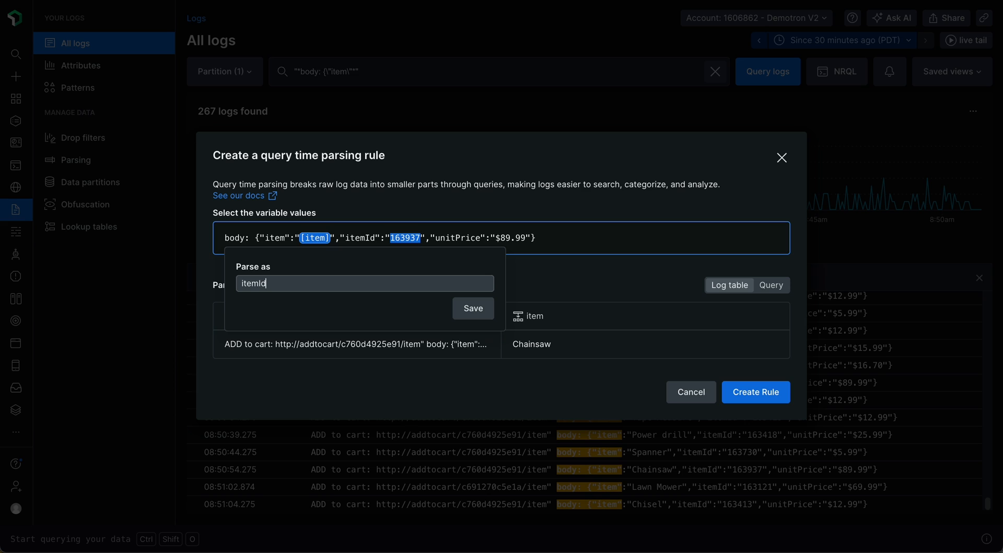
pyautogui.click(473, 307)
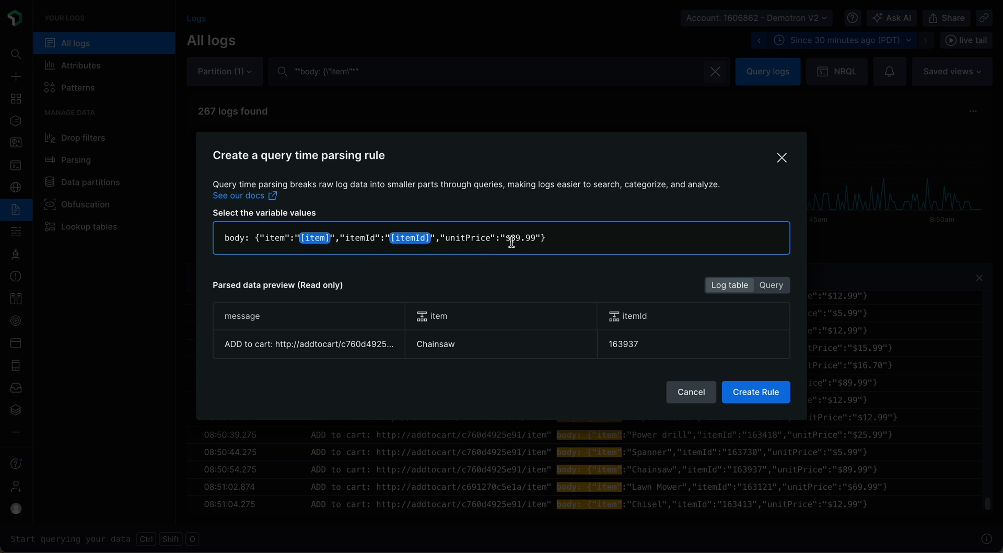
pyautogui.click(522, 238)
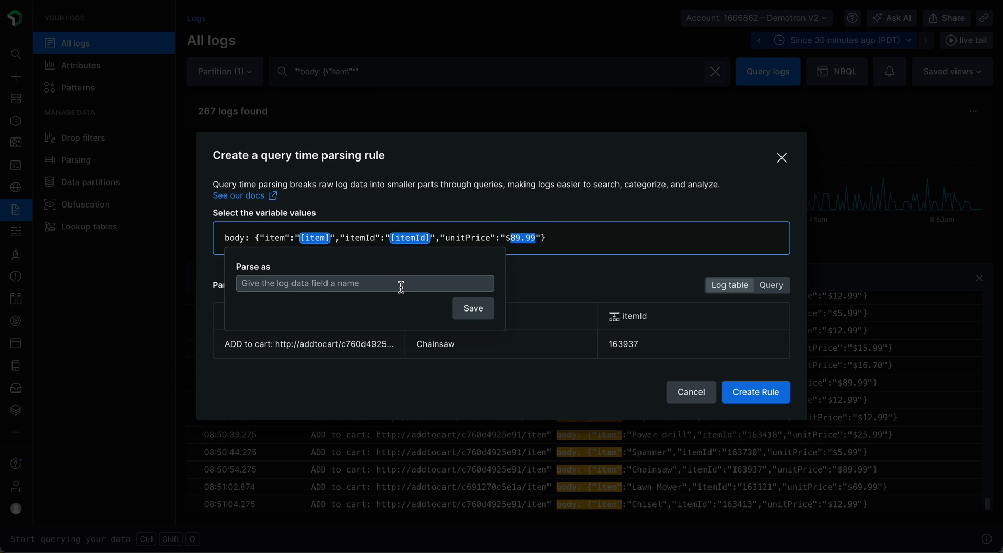
pyautogui.write('price')
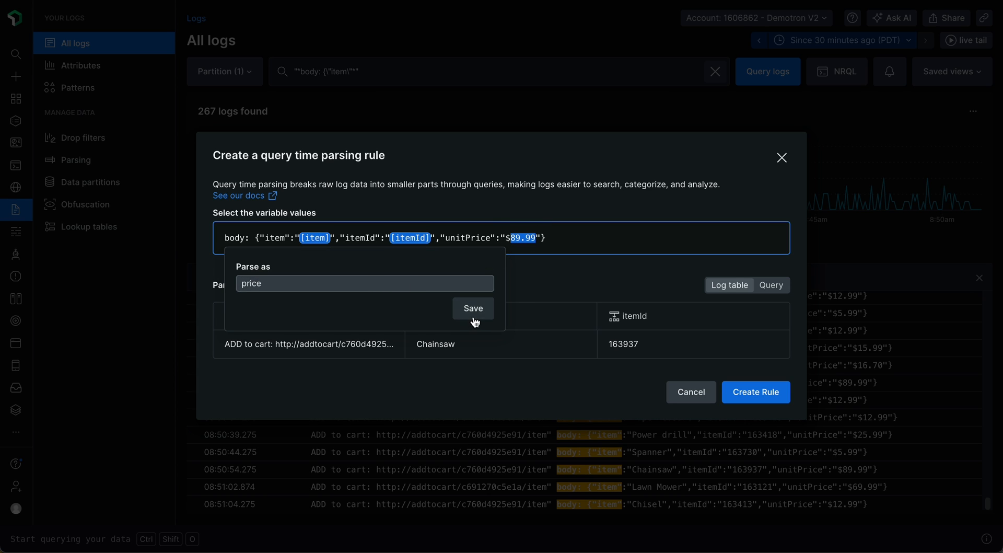
pyautogui.click(473, 308)
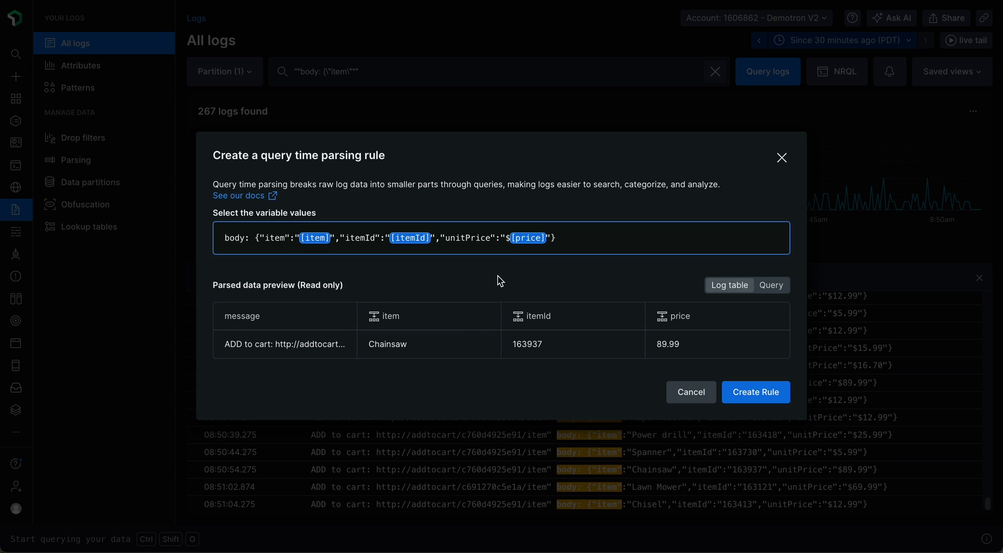
pyautogui.moveTo(471, 312)
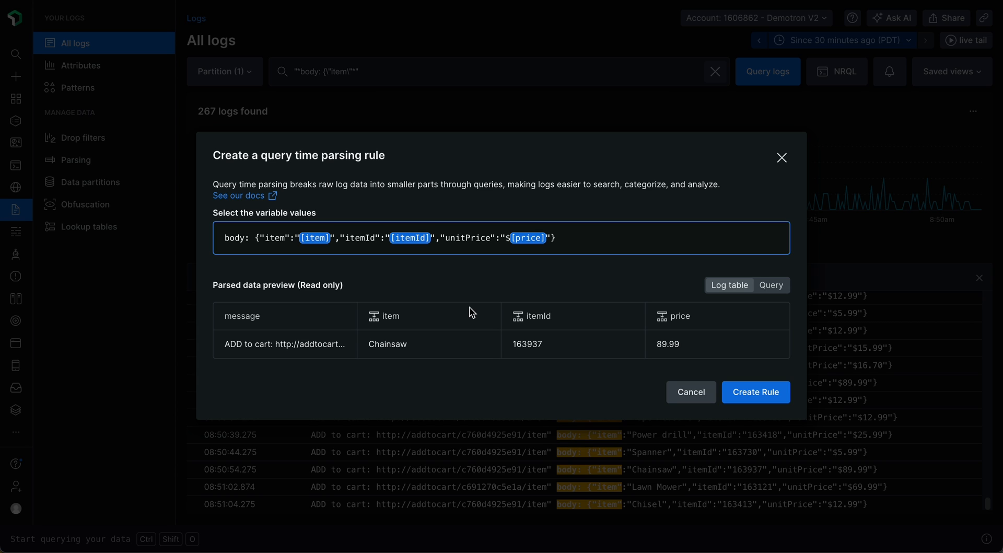
pyautogui.moveTo(771, 285)
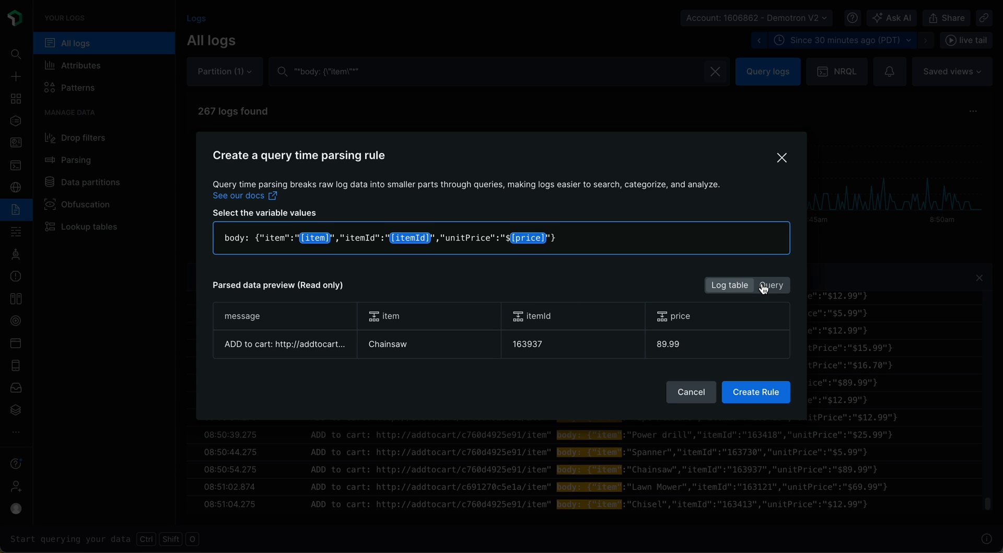
# Step: Show the parsed preview as an NRQL query and reopen the price field for renaming
pyautogui.click(771, 287)
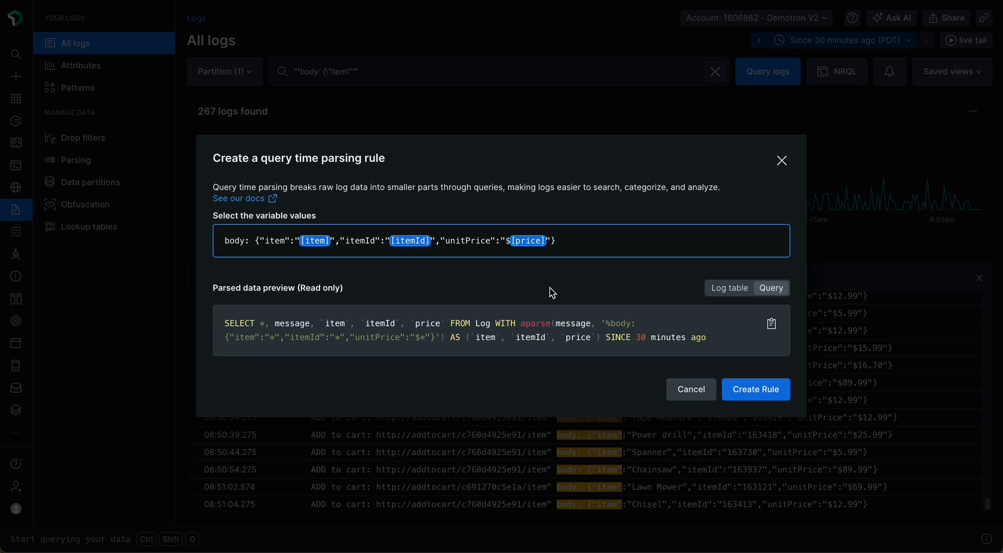
pyautogui.moveTo(548, 289)
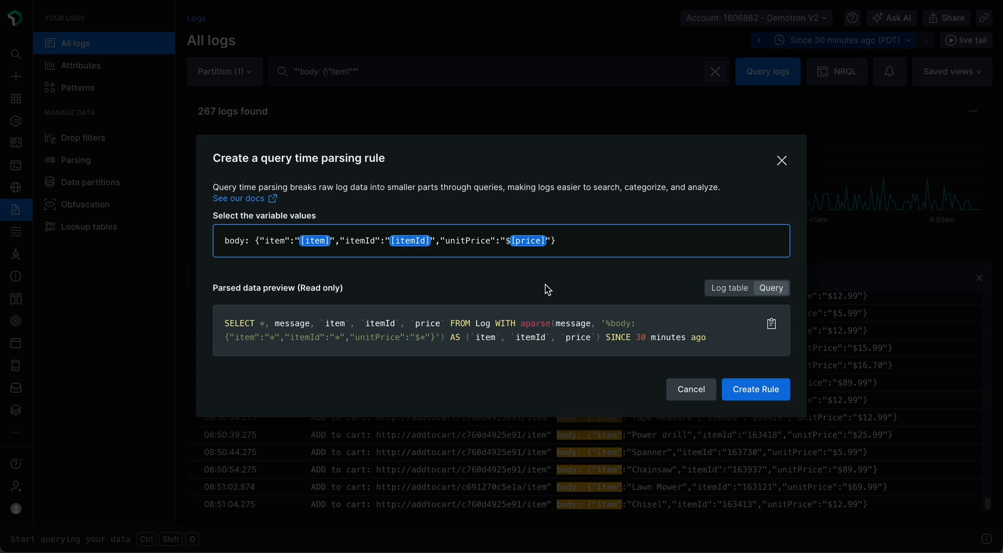
pyautogui.click(526, 240)
pyautogui.write('unitPrice')
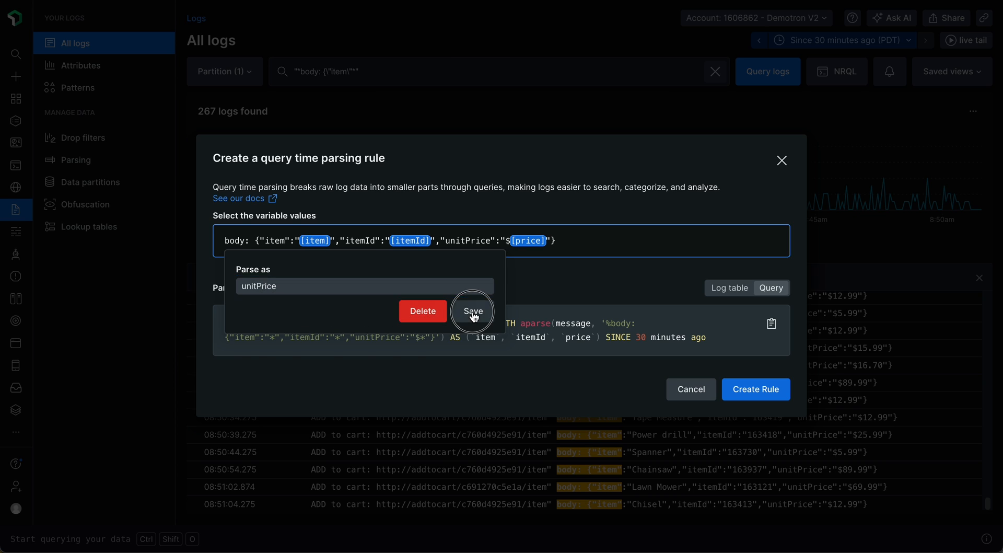
# Step: Save price as unitPrice, then delete and recreate the itemId field for 163937
pyautogui.click(473, 311)
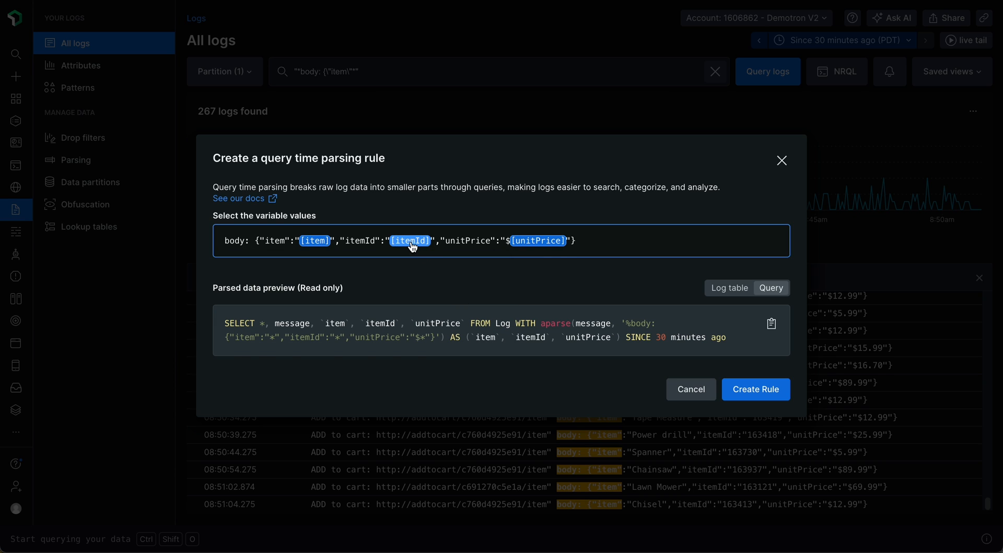
pyautogui.click(410, 240)
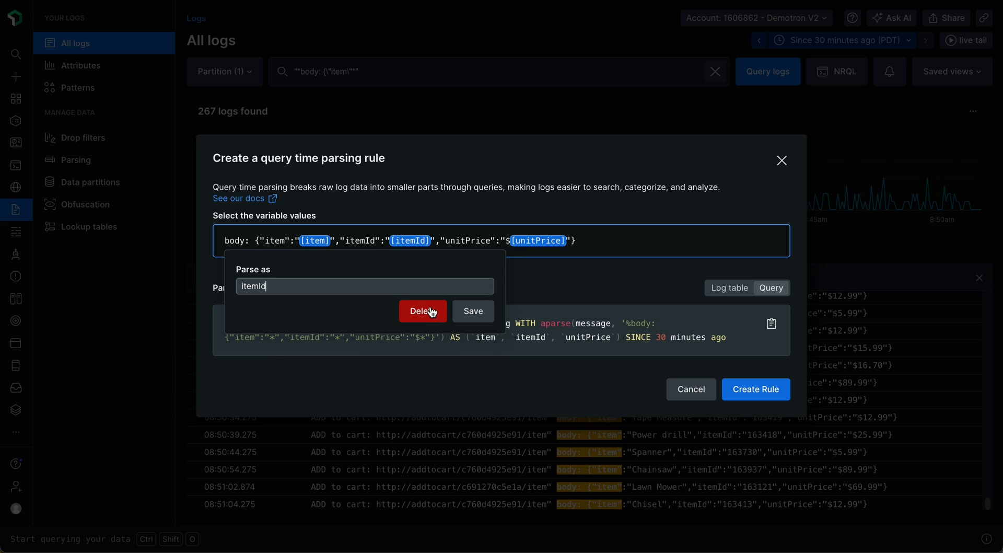
pyautogui.click(422, 310)
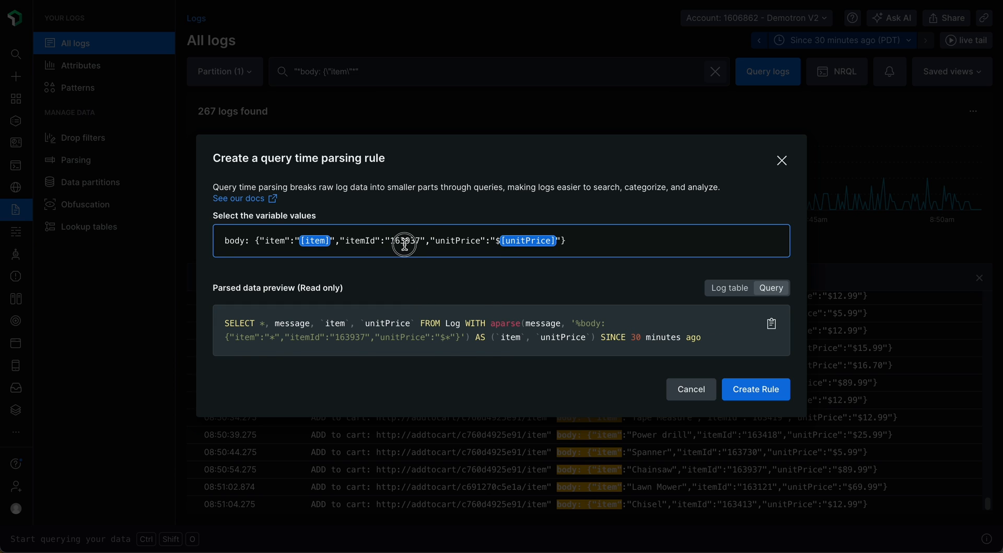
pyautogui.click(404, 240)
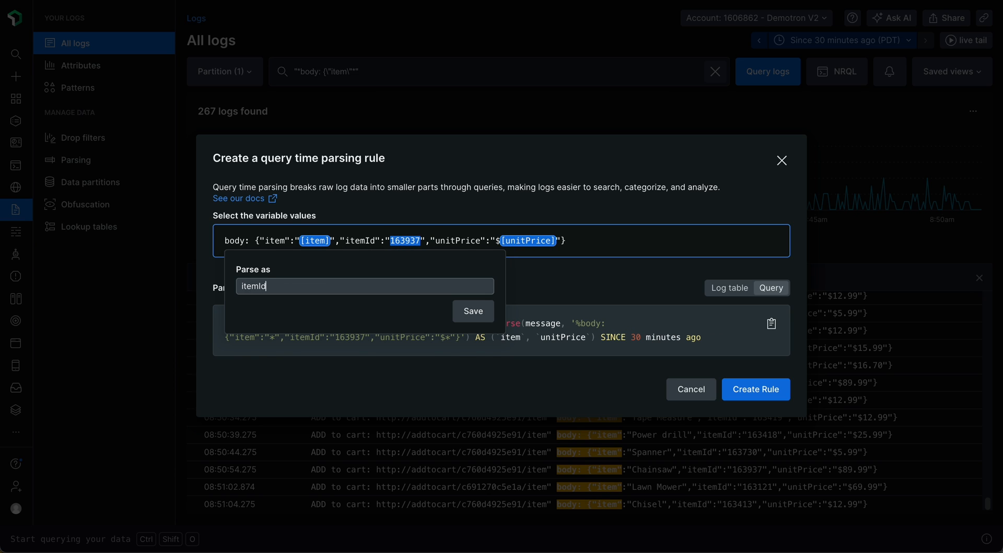
pyautogui.click(473, 311)
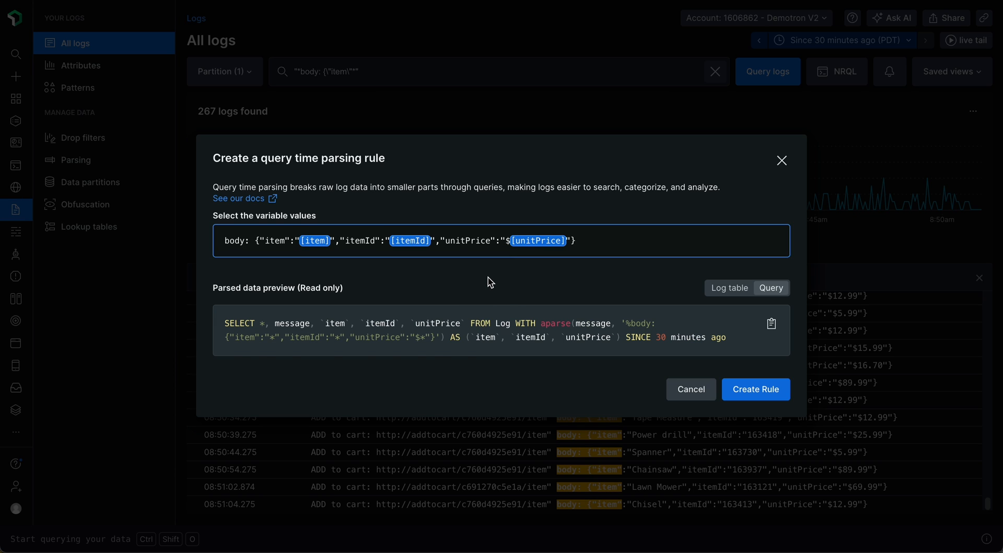
# Step: Create the rule so the logs table shows item, itemId and unitPrice columns
pyautogui.click(756, 390)
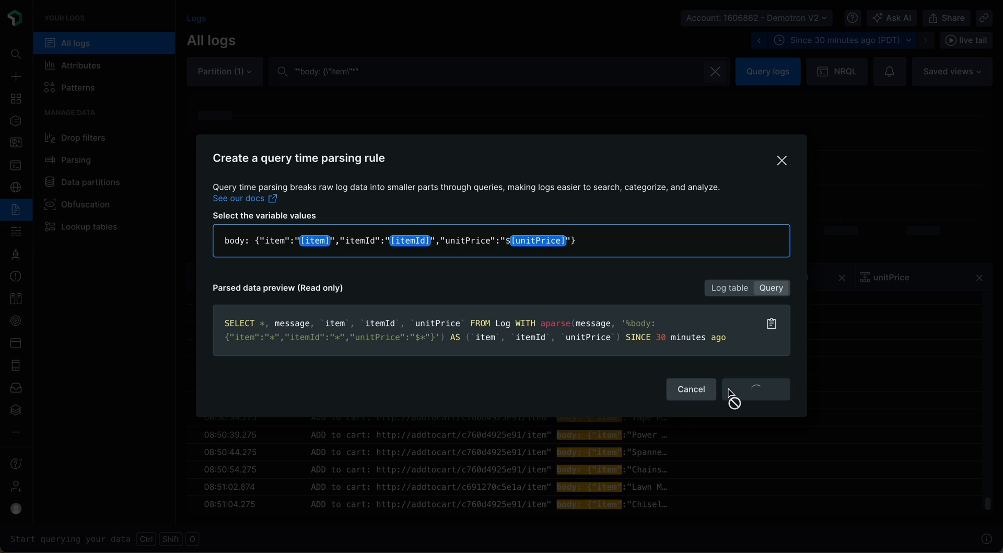
pyautogui.click(755, 388)
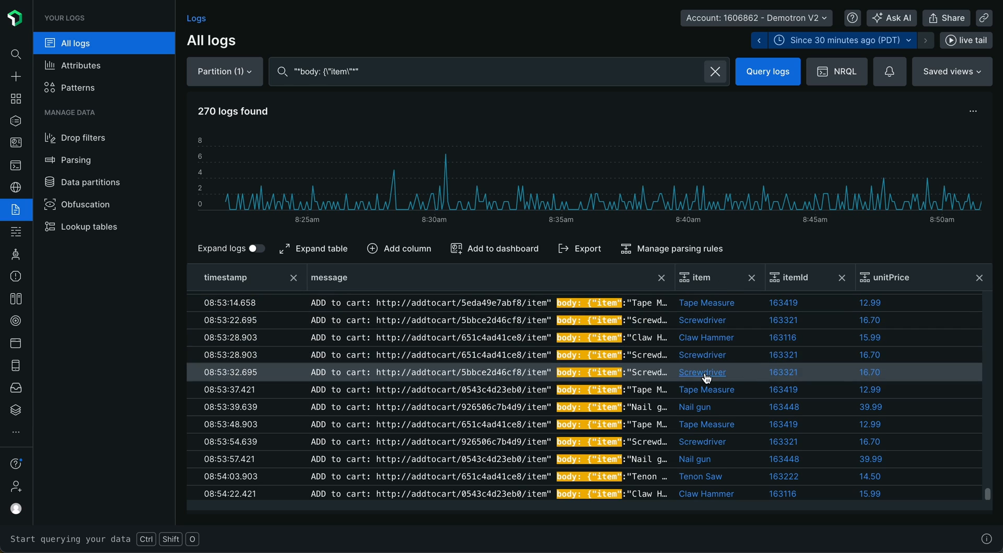
pyautogui.moveTo(858, 385)
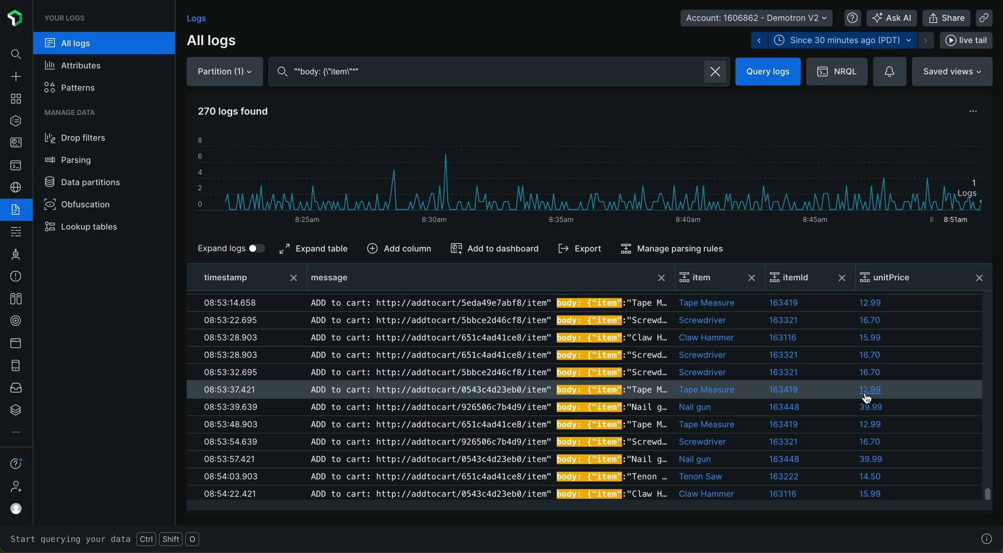
pyautogui.moveTo(750, 415)
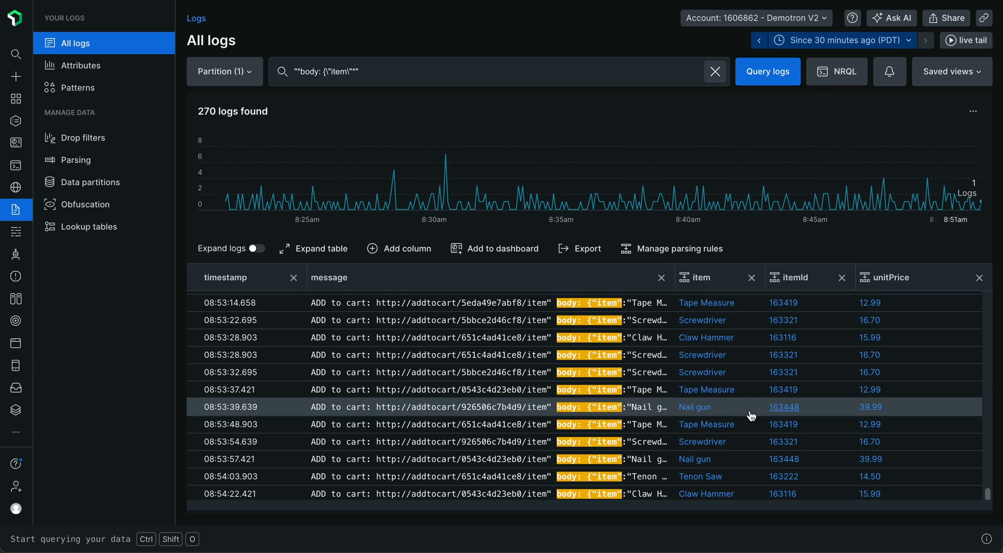
pyautogui.click(429, 424)
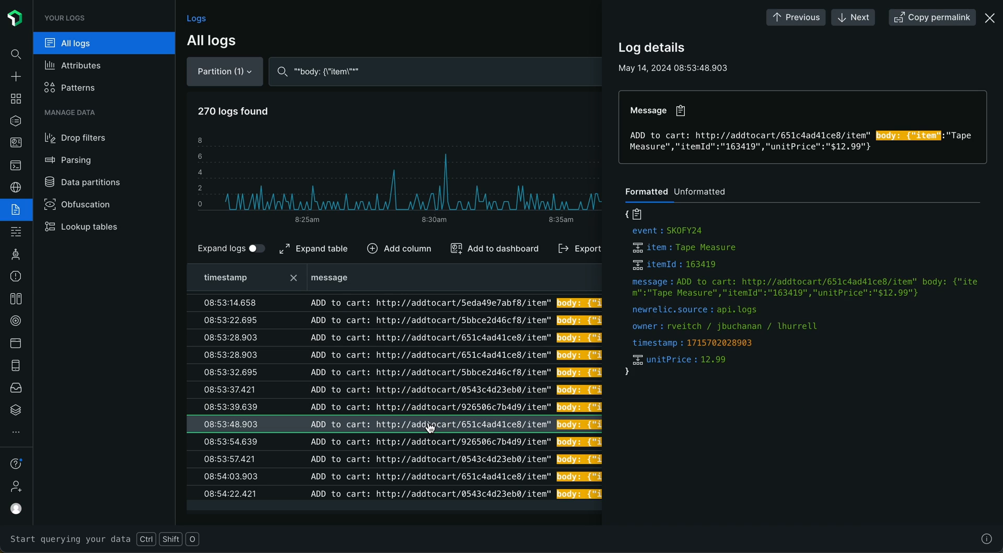
pyautogui.moveTo(631, 435)
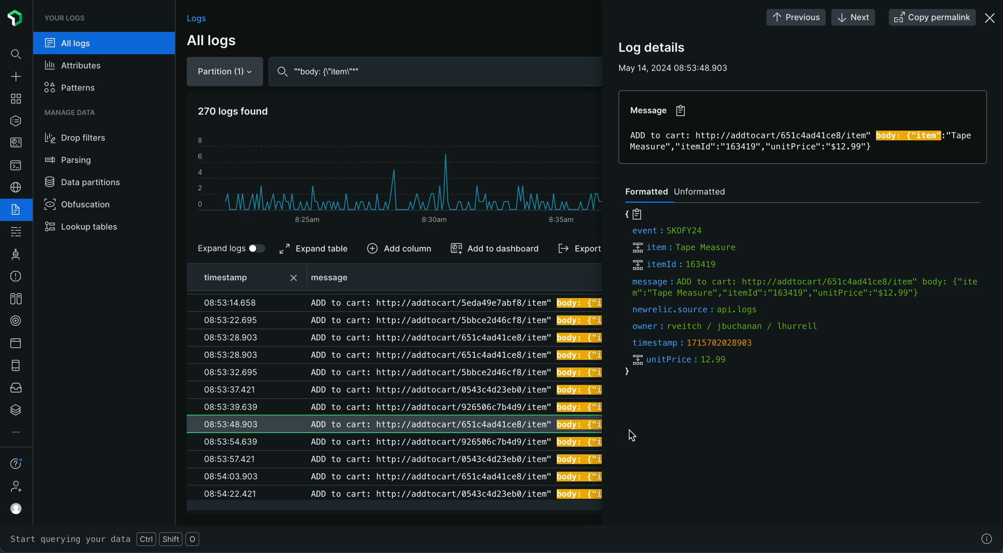
pyautogui.moveTo(670, 336)
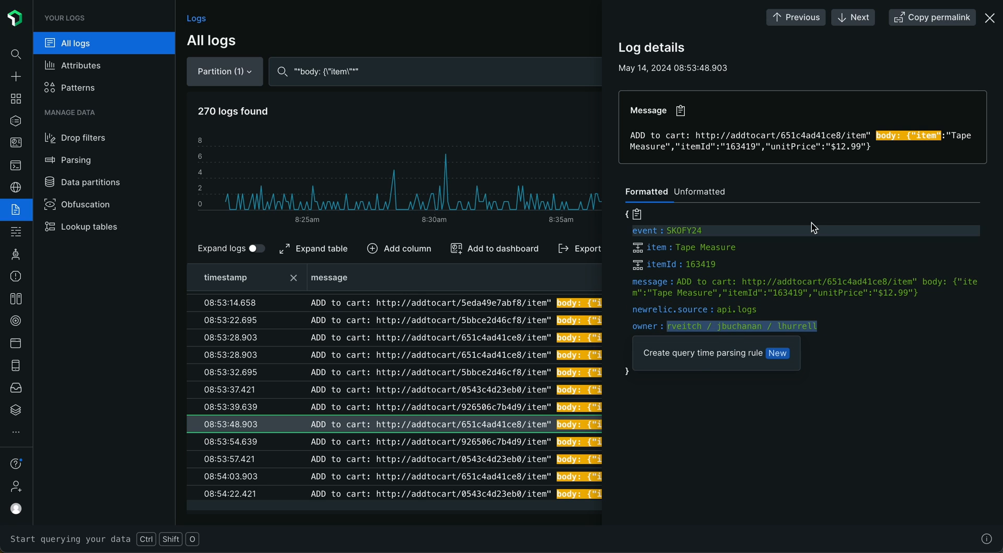
pyautogui.click(991, 18)
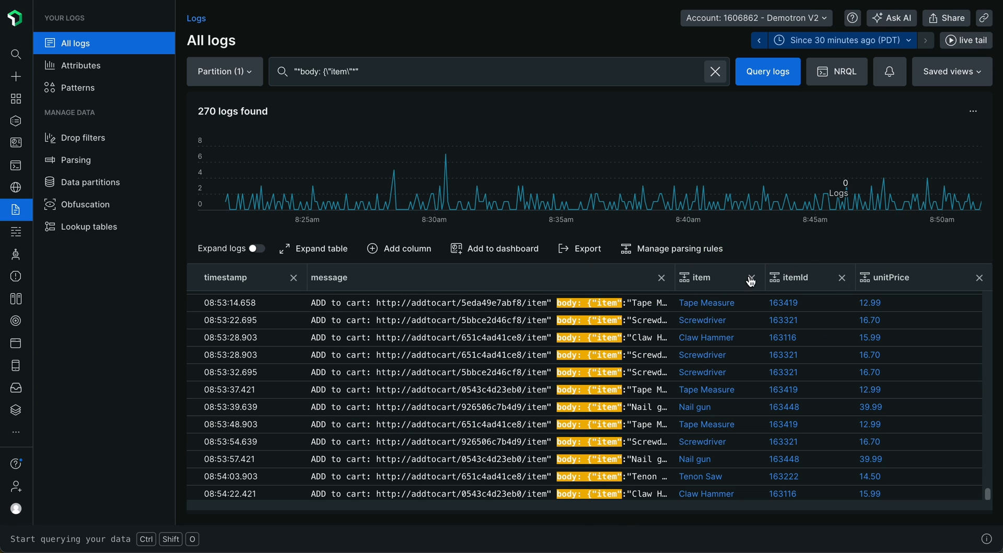
pyautogui.moveTo(679, 248)
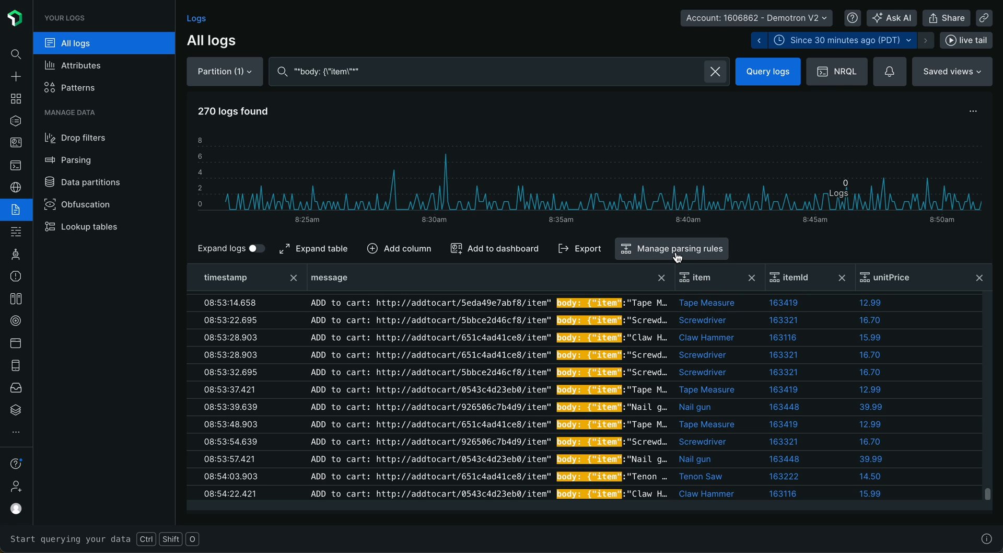
# Step: Open the saved message parsing rule for editing via Manage parsing rules
pyautogui.click(670, 248)
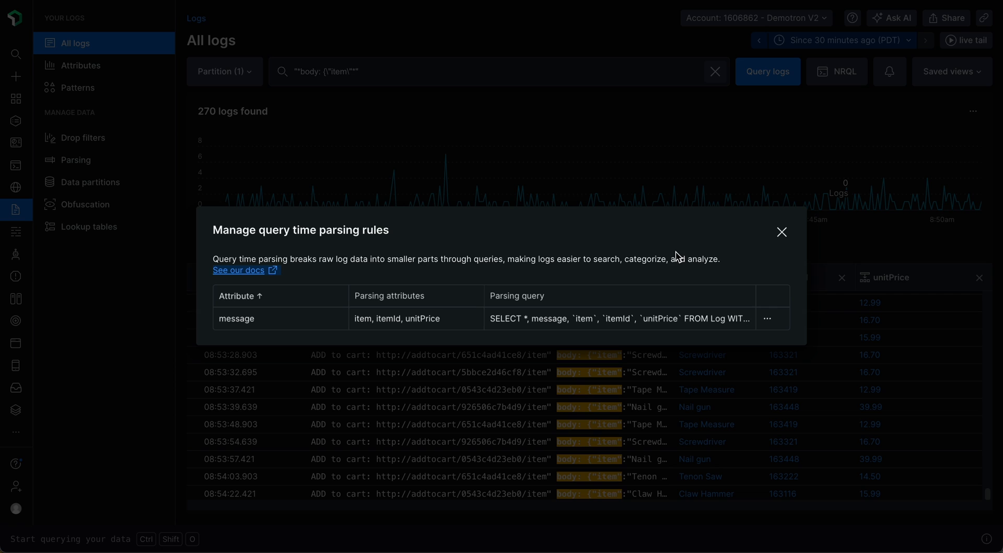
pyautogui.click(767, 318)
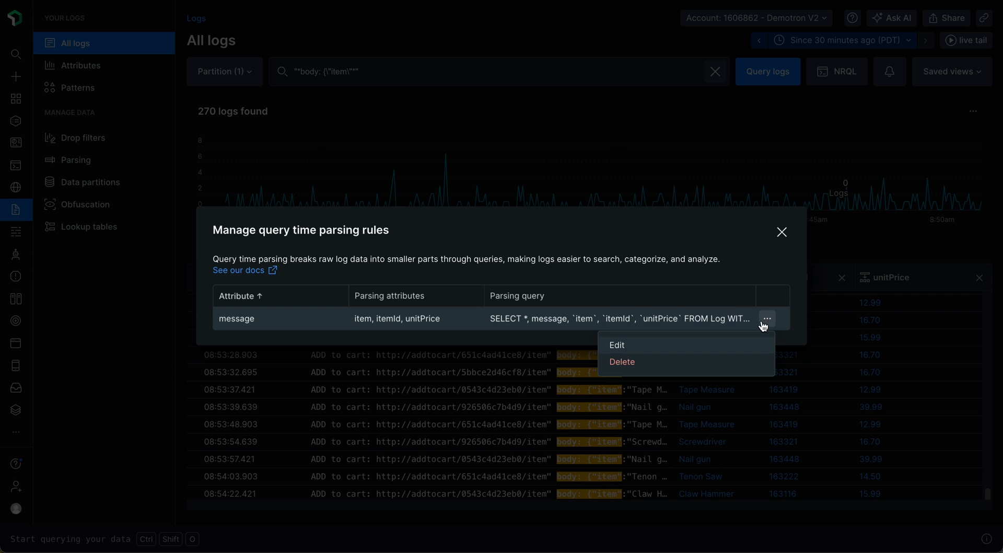
pyautogui.moveTo(722, 347)
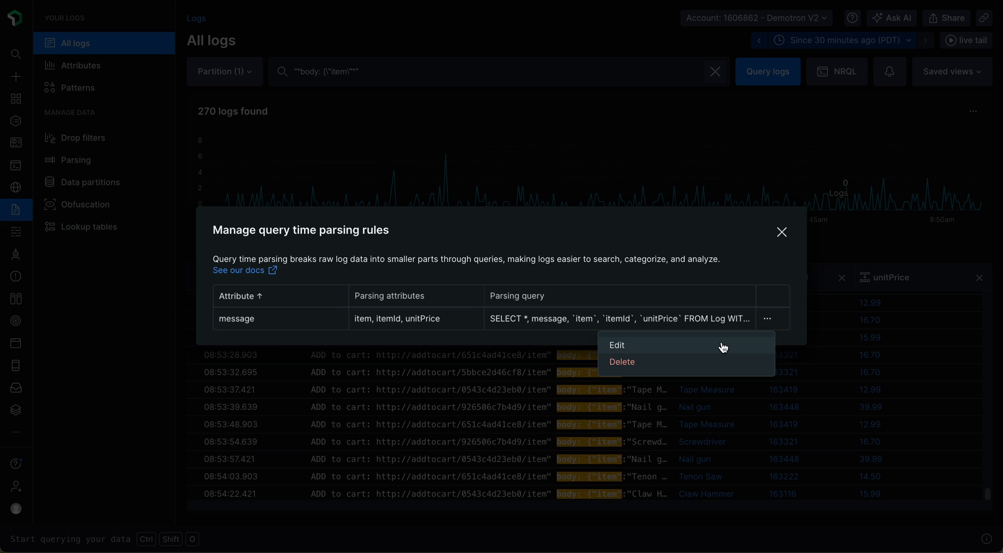
pyautogui.click(616, 345)
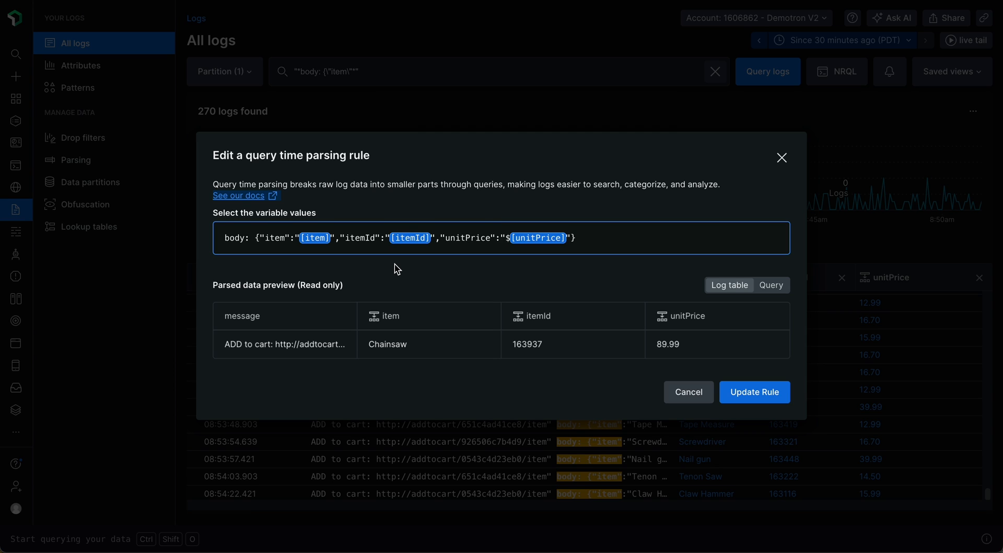
# Step: Rename the item variable to itemName and save it
pyautogui.click(314, 237)
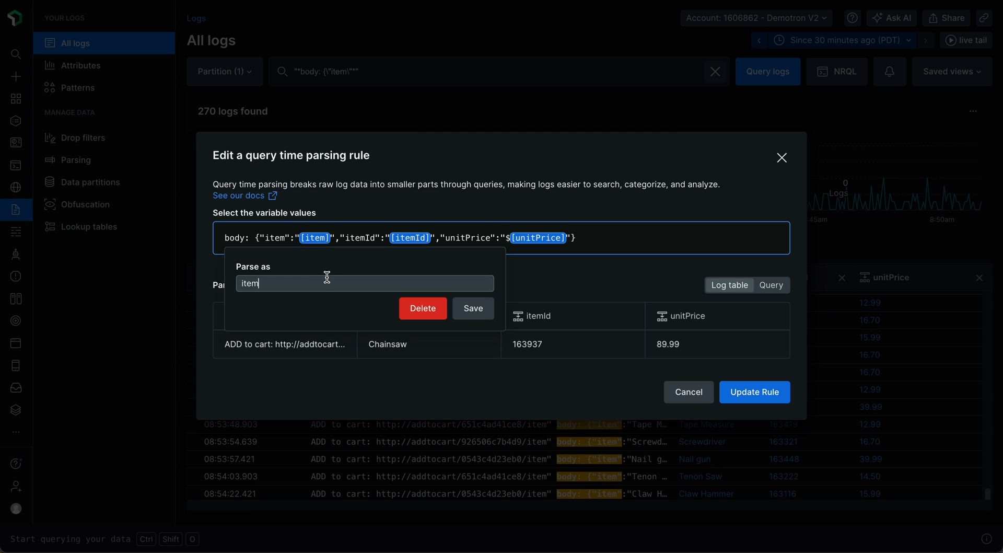
pyautogui.write('Name')
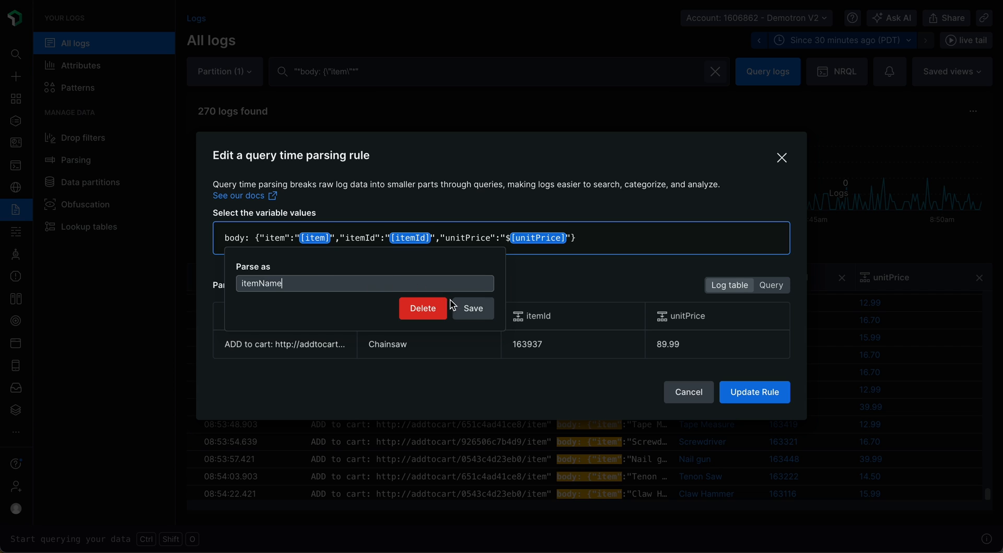
pyautogui.click(472, 308)
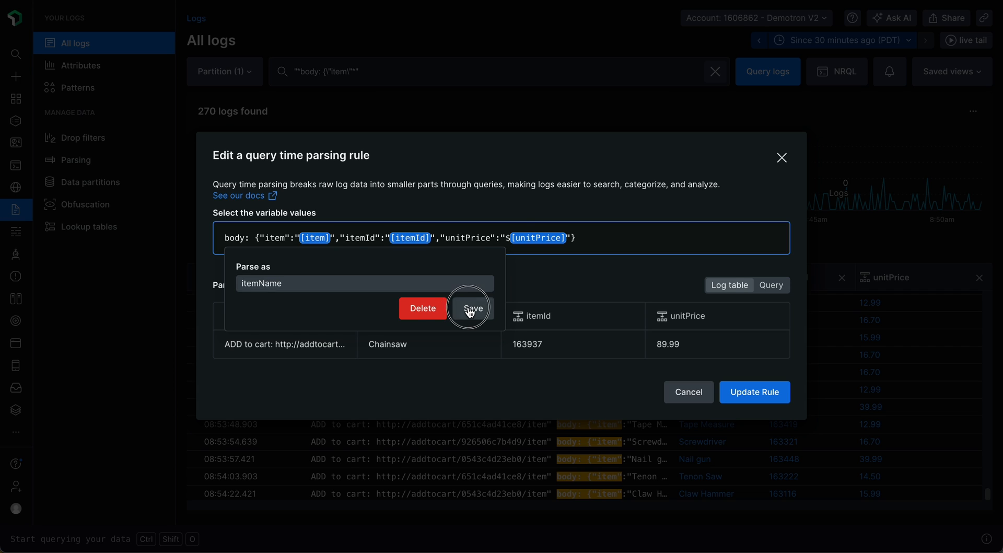
pyautogui.click(469, 308)
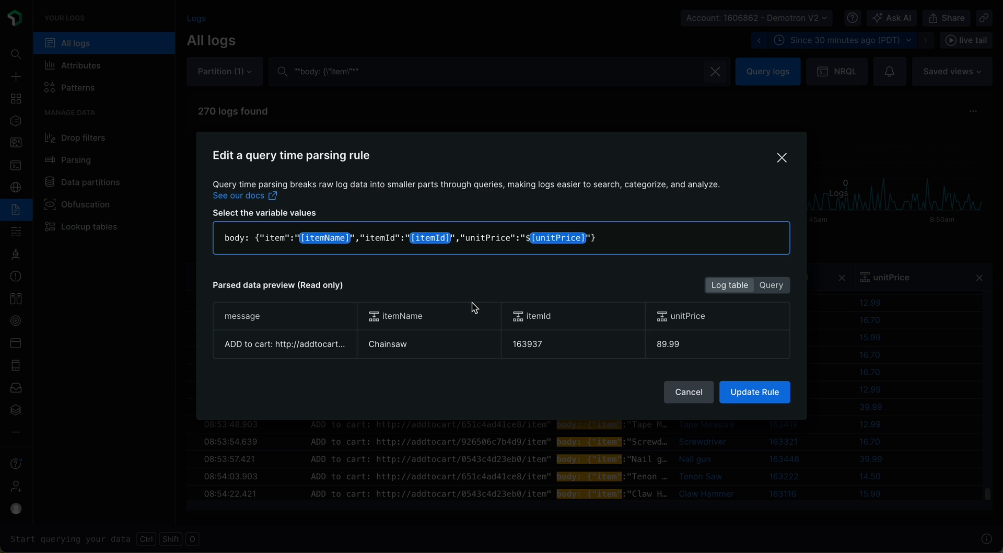
# Step: Leave unitPrice unchanged and update the rule so logs gain an itemName column
pyautogui.click(557, 238)
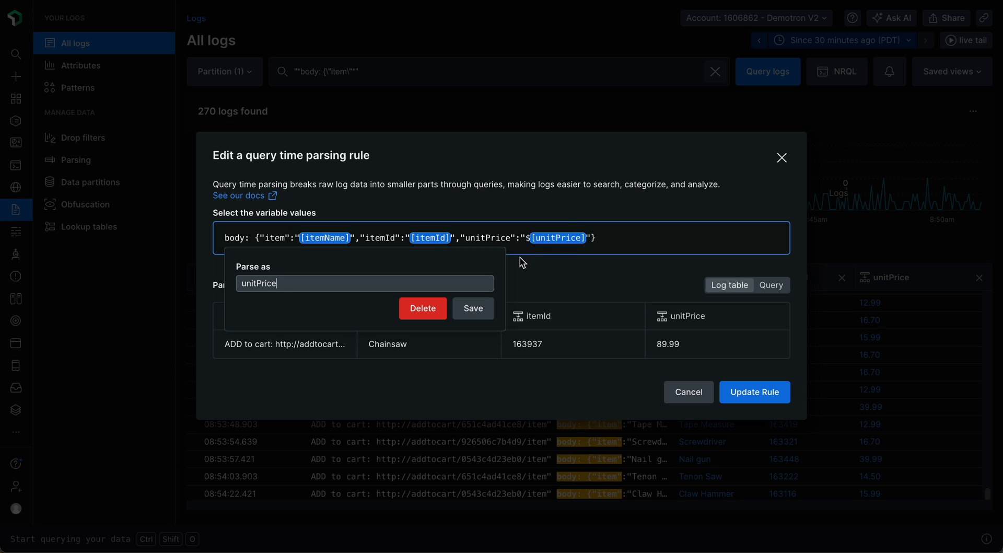
pyautogui.click(465, 239)
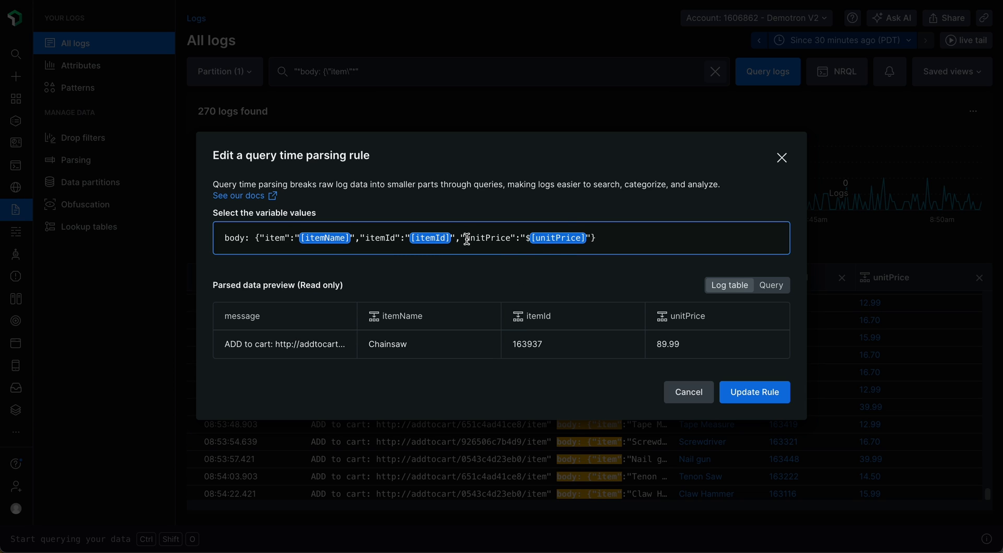
pyautogui.click(488, 237)
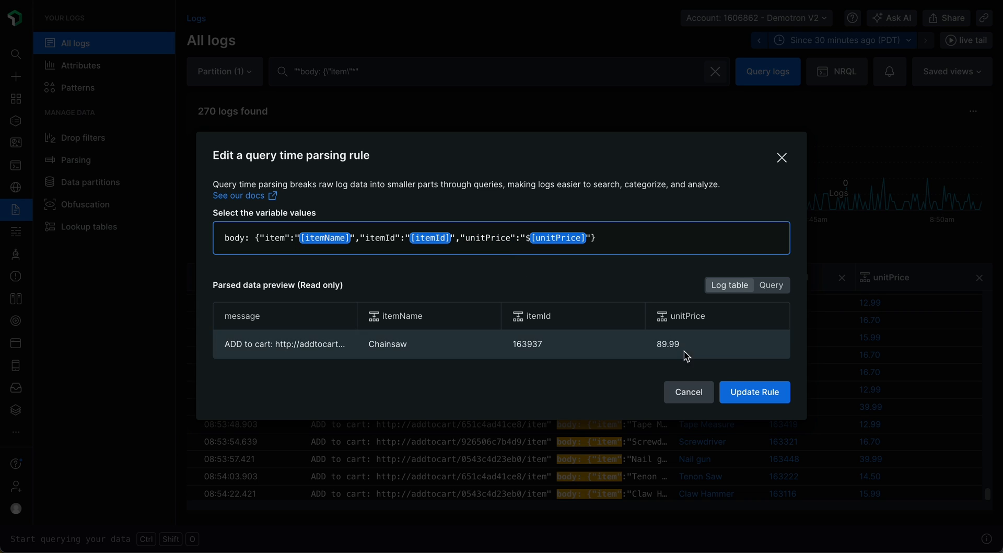
pyautogui.click(754, 391)
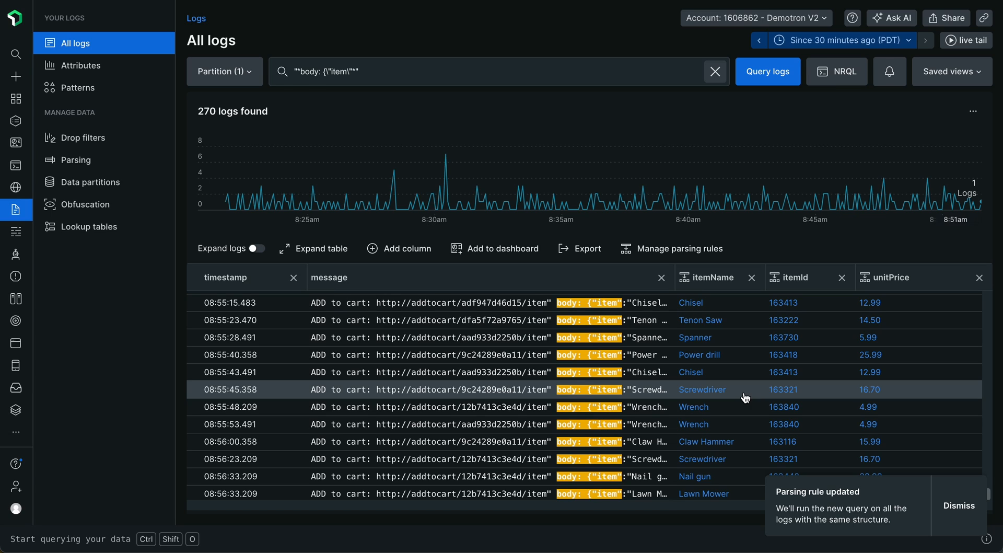
# Step: Filter logs by itemName:"Chisel" and run the query, returning 27 Chisel logs
pyautogui.click(958, 504)
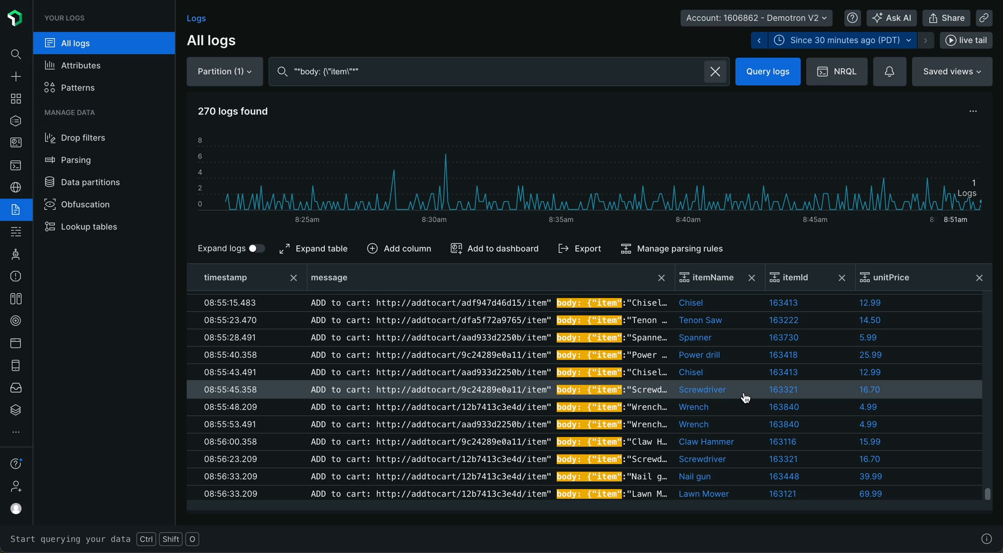
pyautogui.moveTo(541, 93)
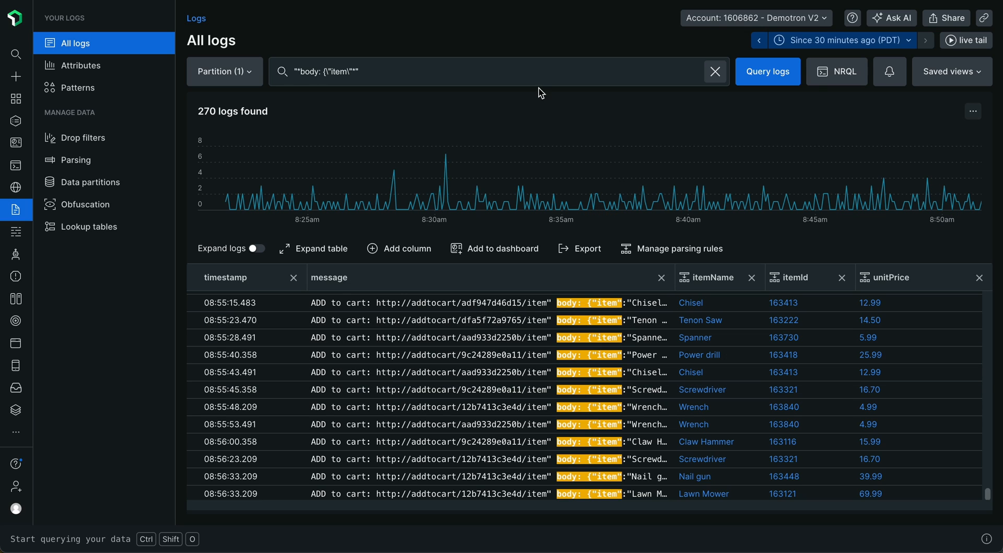
pyautogui.write('itemNam')
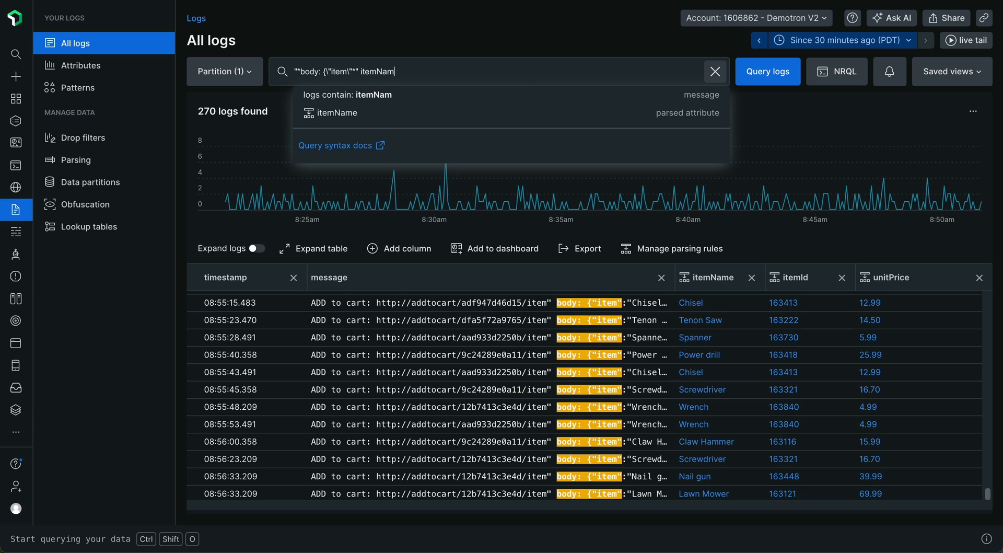
pyautogui.write('e:"')
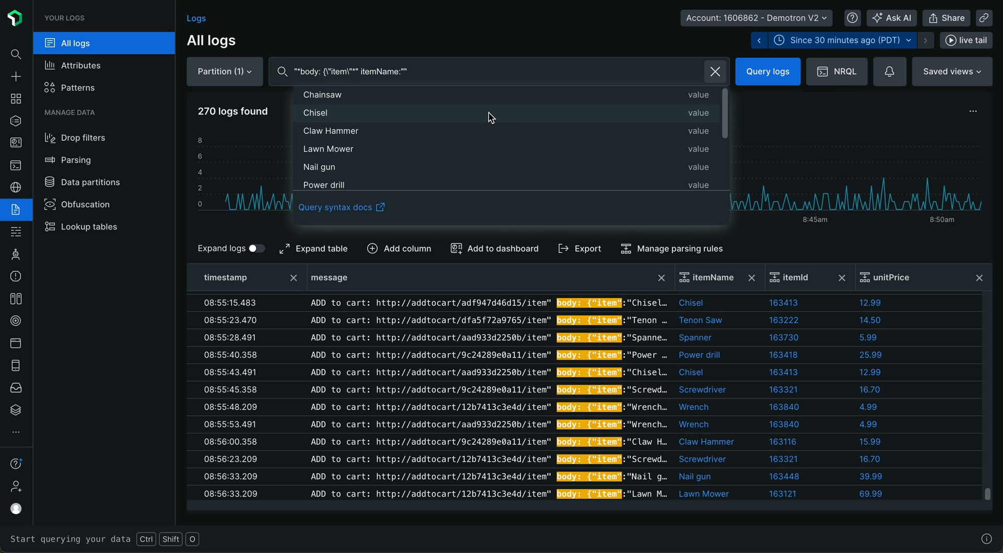
pyautogui.click(314, 112)
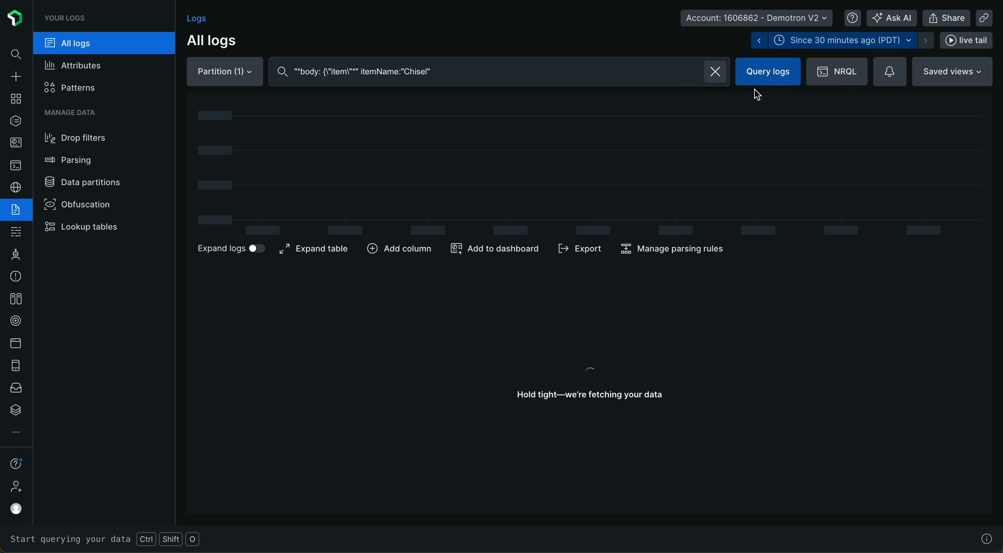
pyautogui.click(767, 72)
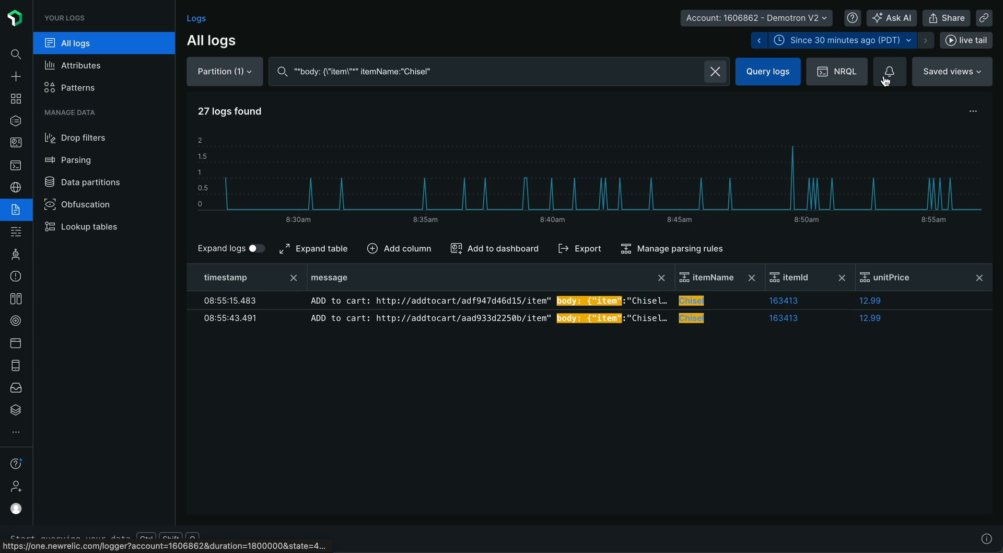